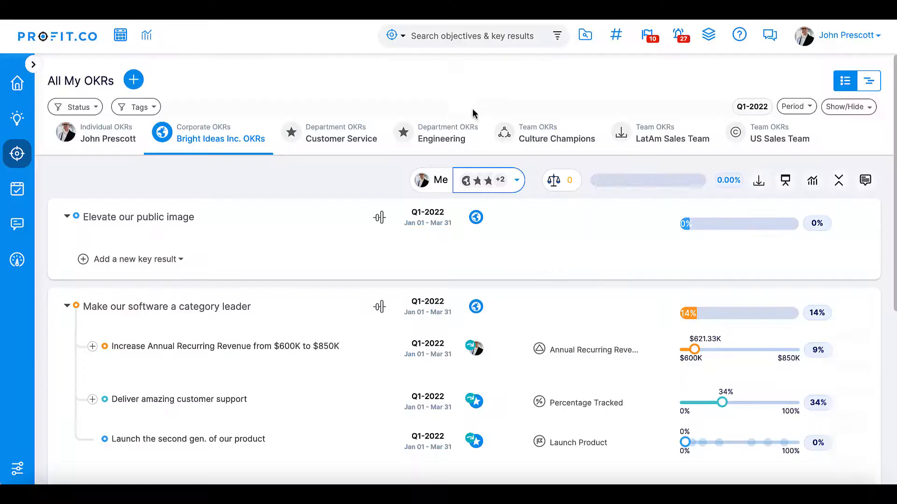
pyautogui.moveTo(464, 98)
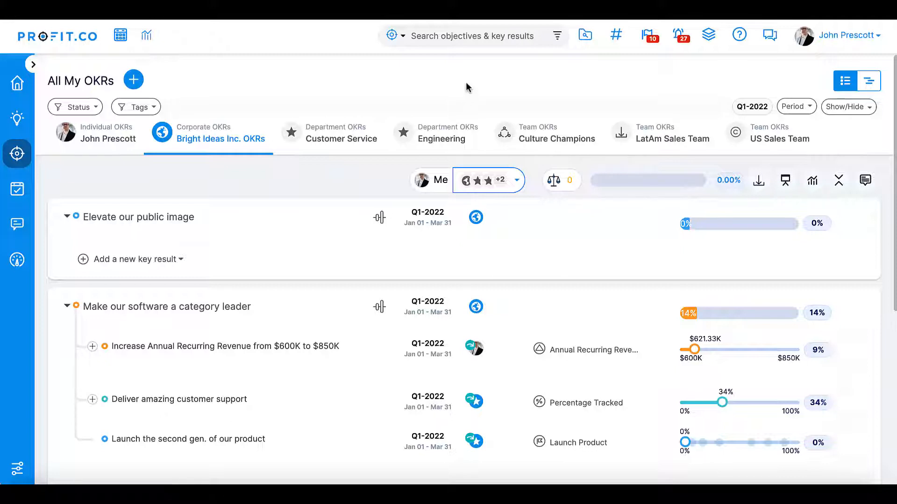
pyautogui.moveTo(711, 74)
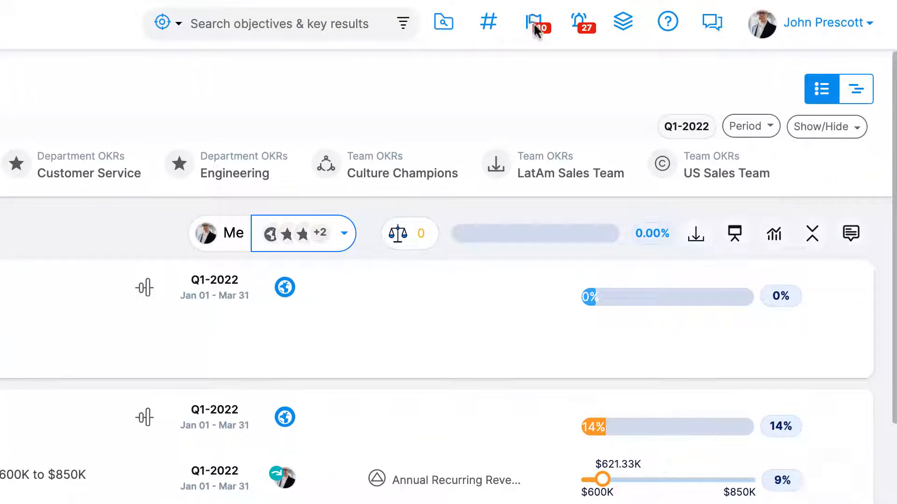
pyautogui.moveTo(583, 23)
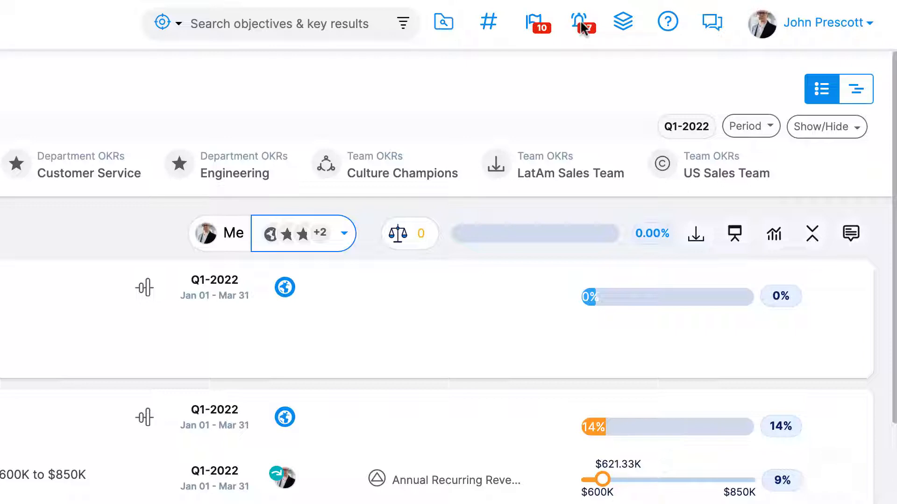
pyautogui.moveTo(536, 23)
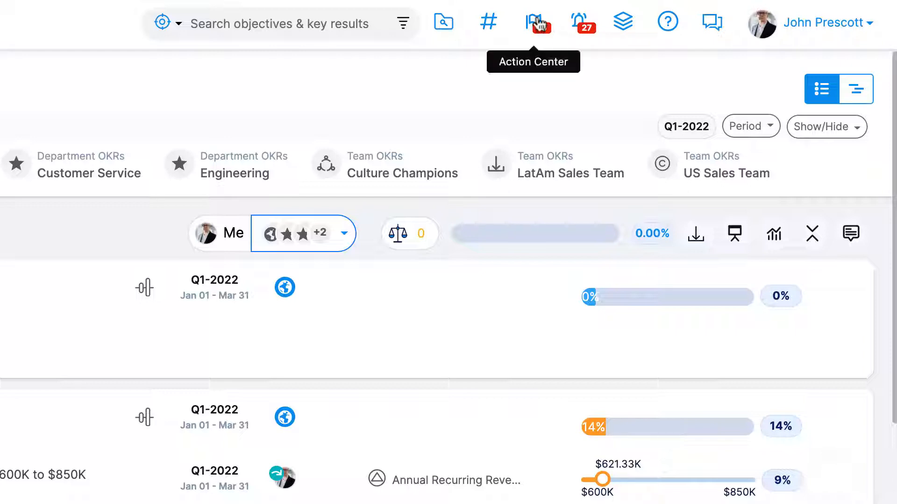
# Step: Open the Action Center to see pending acceptances and overdue key result check-ins
pyautogui.click(536, 22)
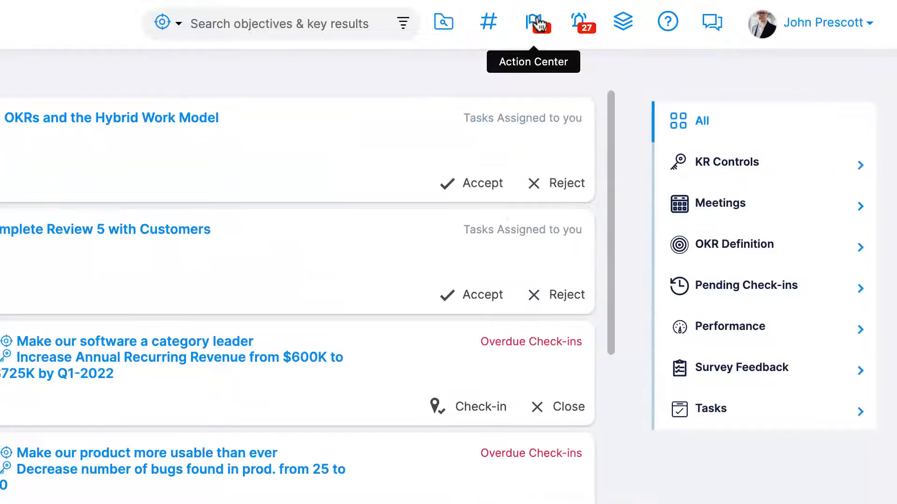
pyautogui.moveTo(675, 84)
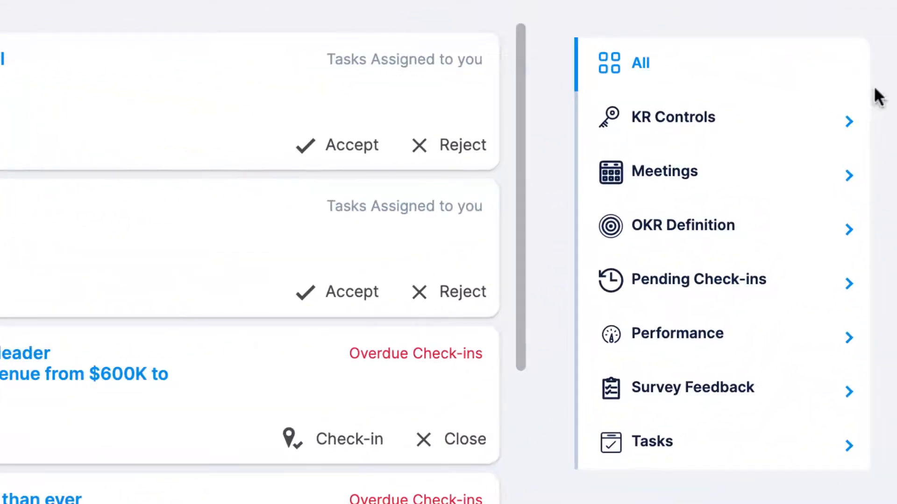
pyautogui.moveTo(732, 138)
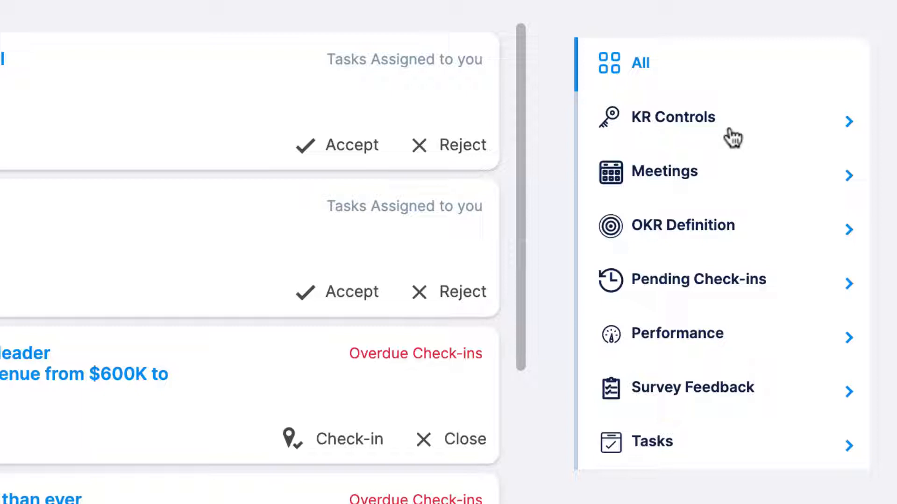
pyautogui.moveTo(731, 137)
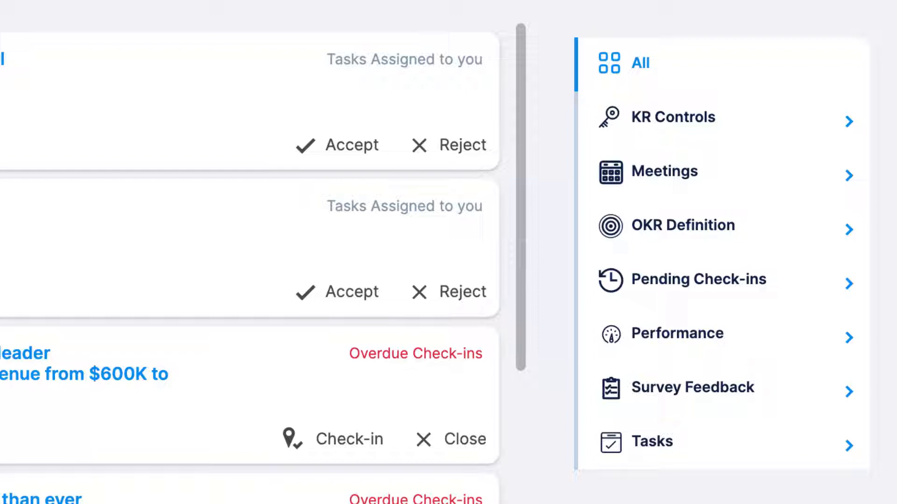
pyautogui.moveTo(629, 263)
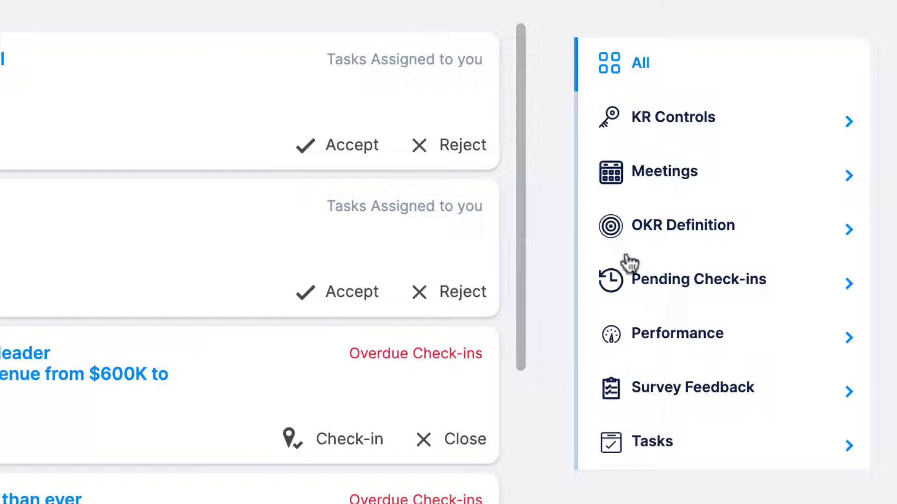
pyautogui.moveTo(647, 71)
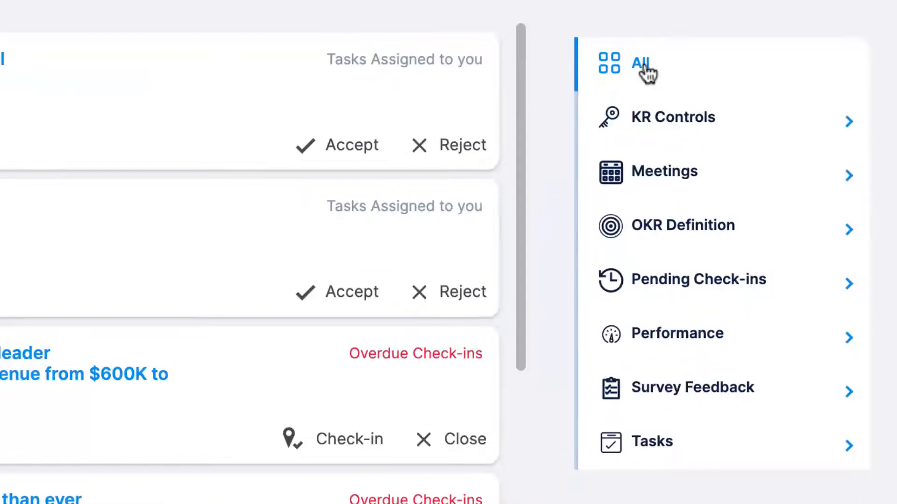
pyautogui.moveTo(850, 129)
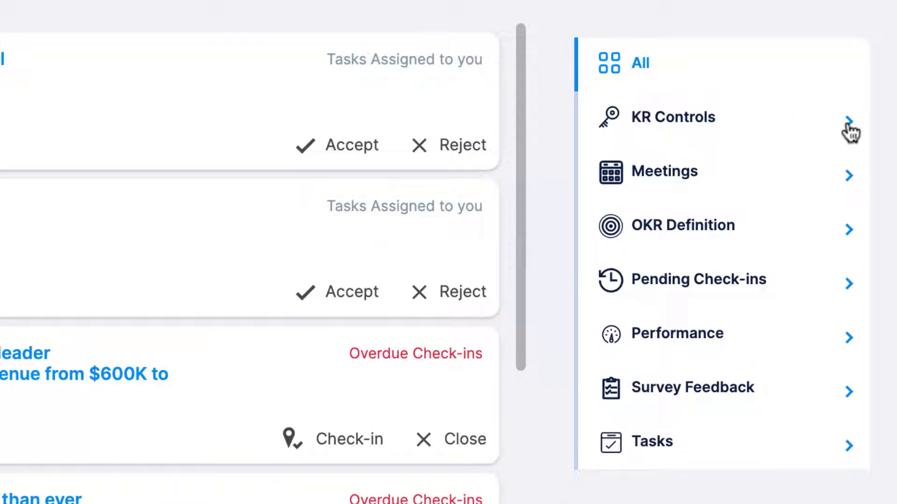
pyautogui.click(672, 117)
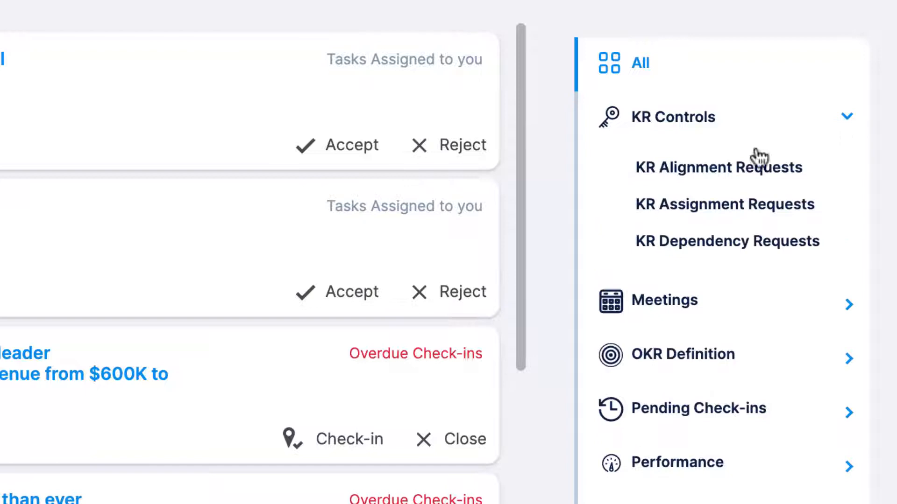
pyautogui.moveTo(702, 204)
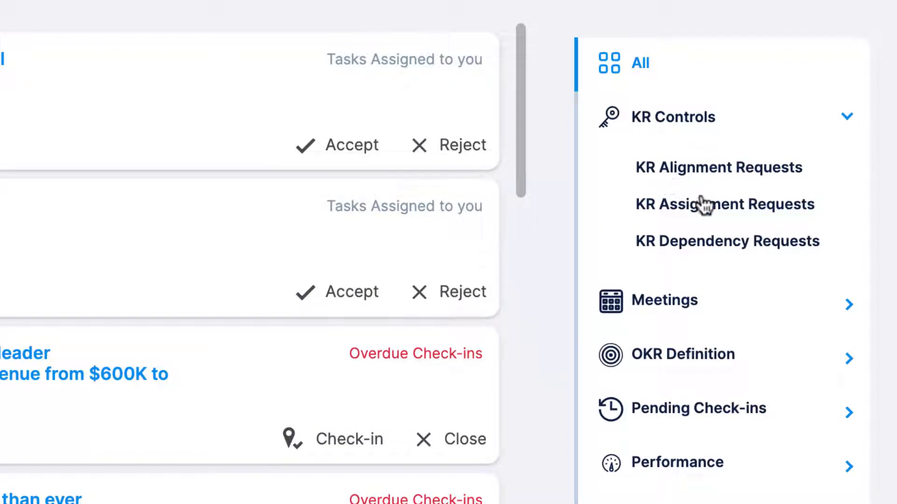
pyautogui.moveTo(793, 259)
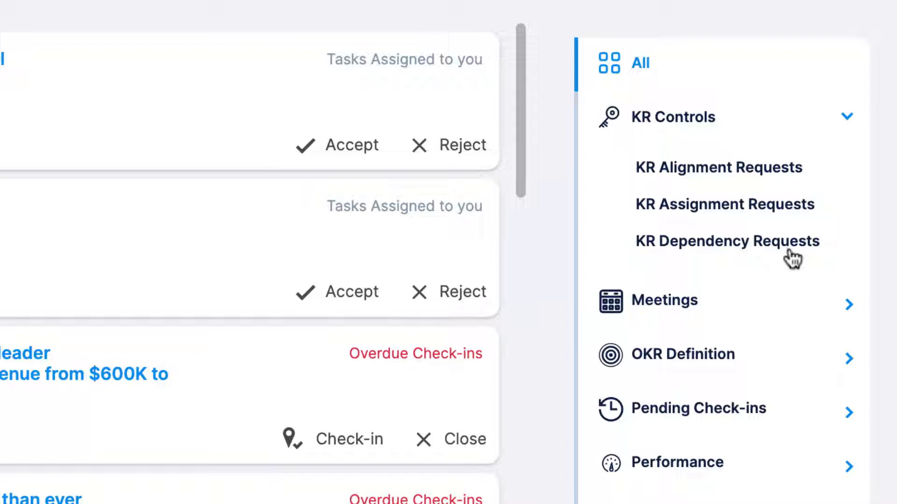
pyautogui.moveTo(789, 258)
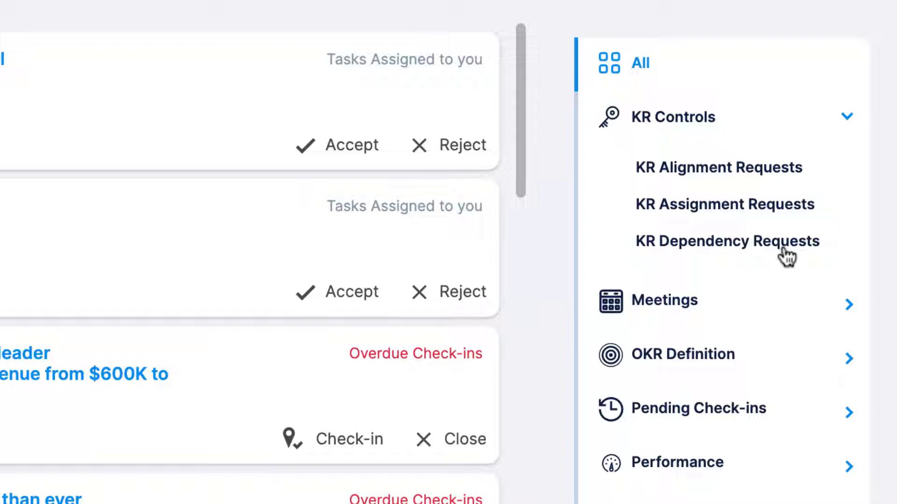
pyautogui.moveTo(789, 252)
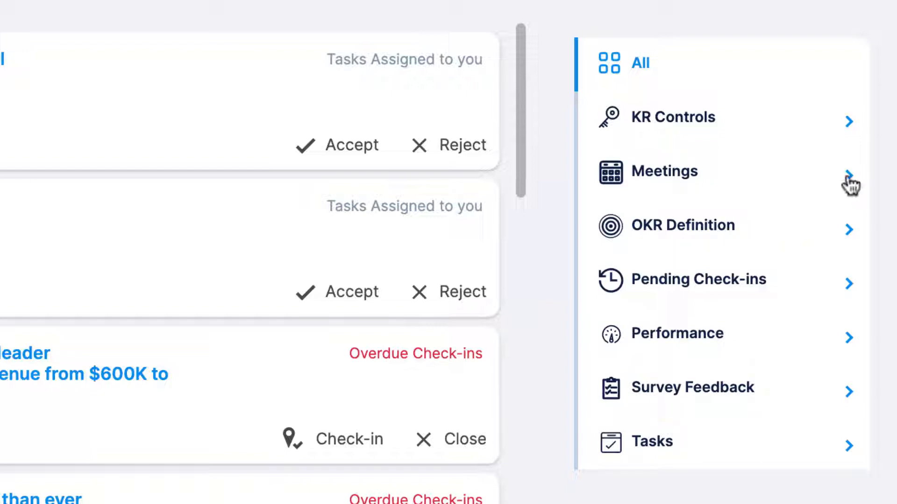
# Step: Filter the Action Center to 1:1 Meetings, showing Jane Doe's meeting request
pyautogui.click(664, 170)
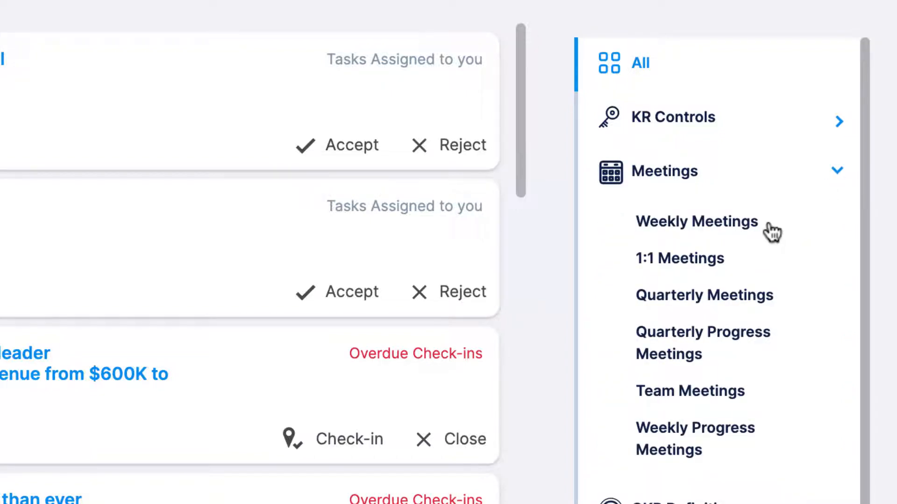
pyautogui.moveTo(704, 229)
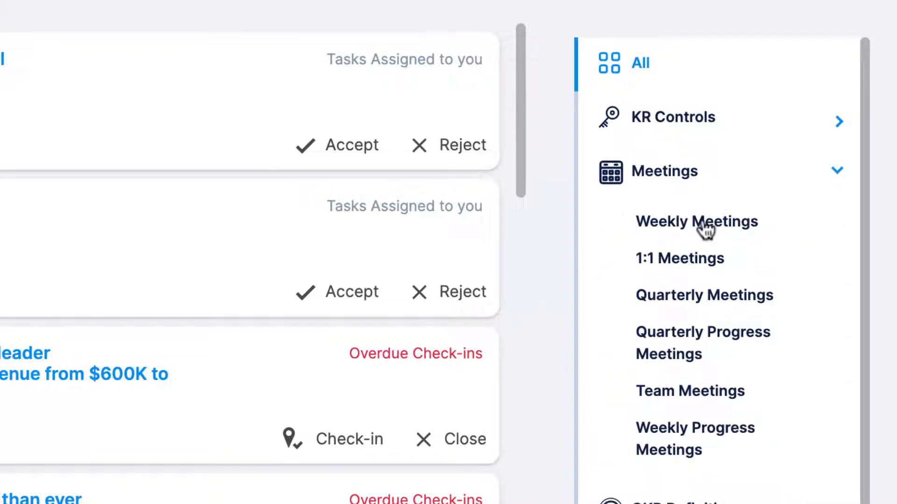
pyautogui.click(680, 258)
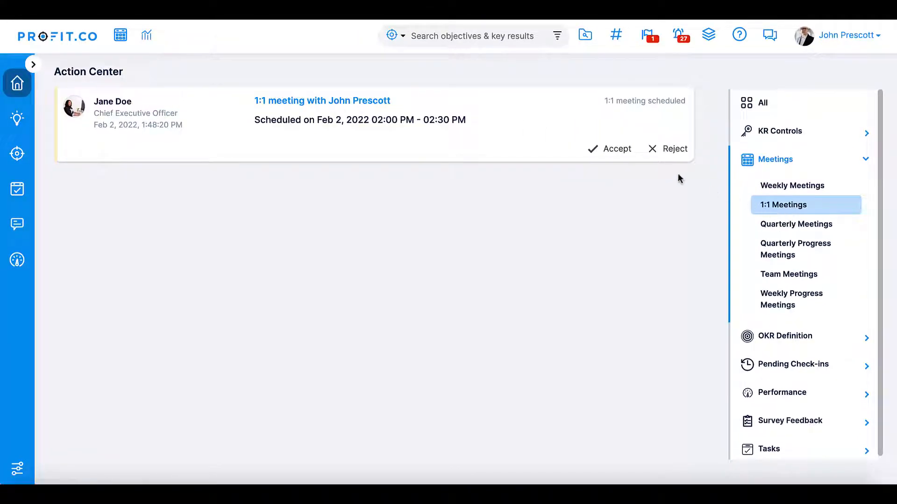
# Step: Expand OKR Definition to reveal lock/unlock, move, alignment and dependency request types
pyautogui.click(609, 148)
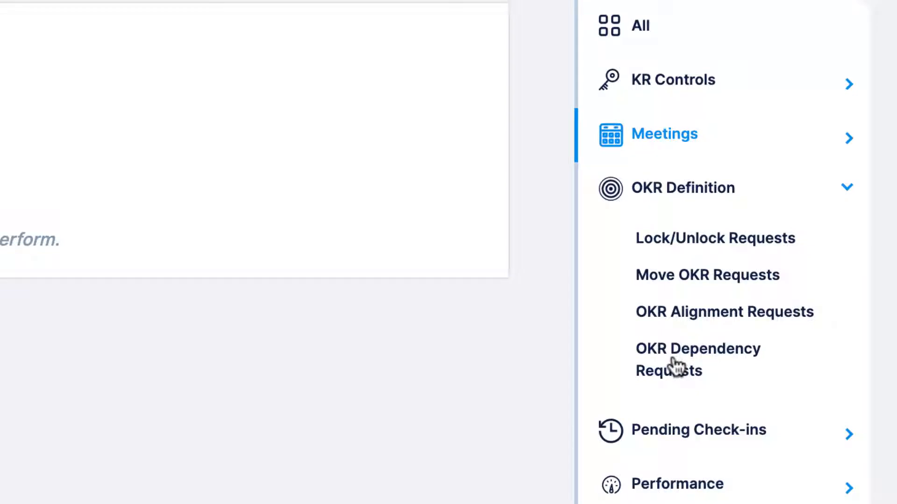
pyautogui.moveTo(849, 190)
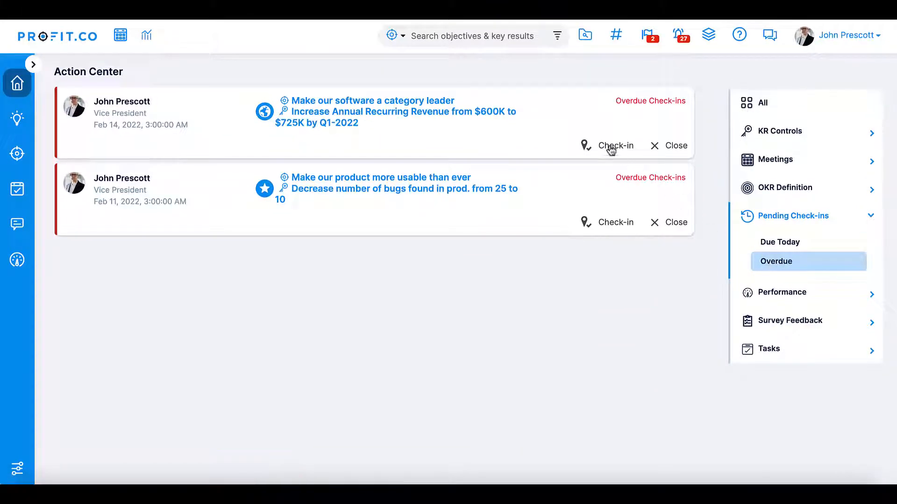
# Step: Submit the revenue key result check-in and expand the Tasks filter category
pyautogui.click(616, 145)
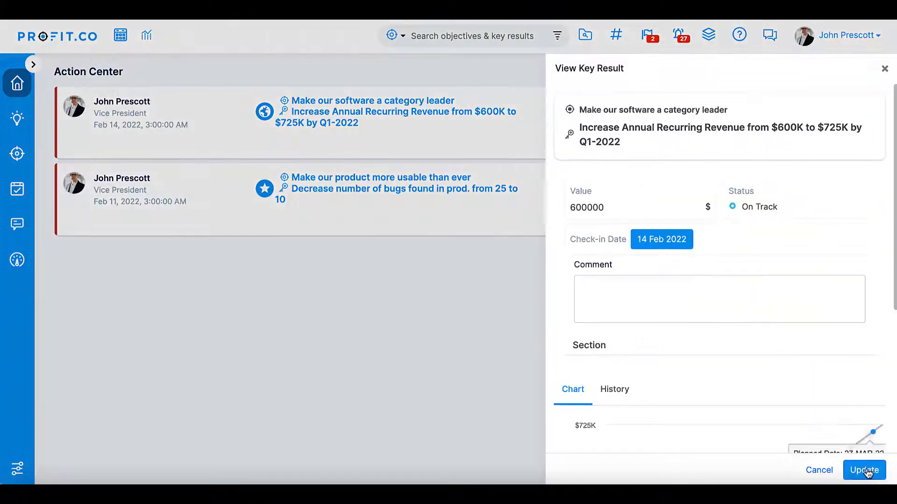
pyautogui.click(864, 471)
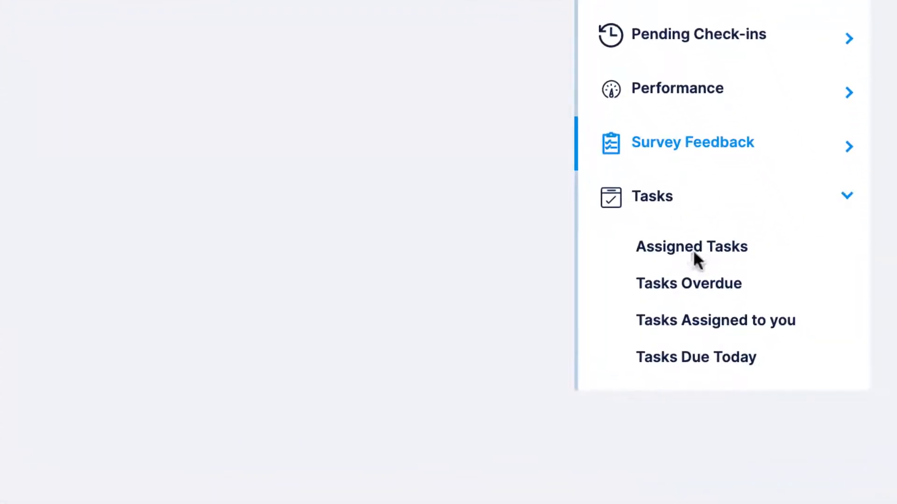
# Step: Filter to Tasks Assigned to you, leaving the Hybrid Work Model task, then collapse Tasks
pyautogui.click(691, 246)
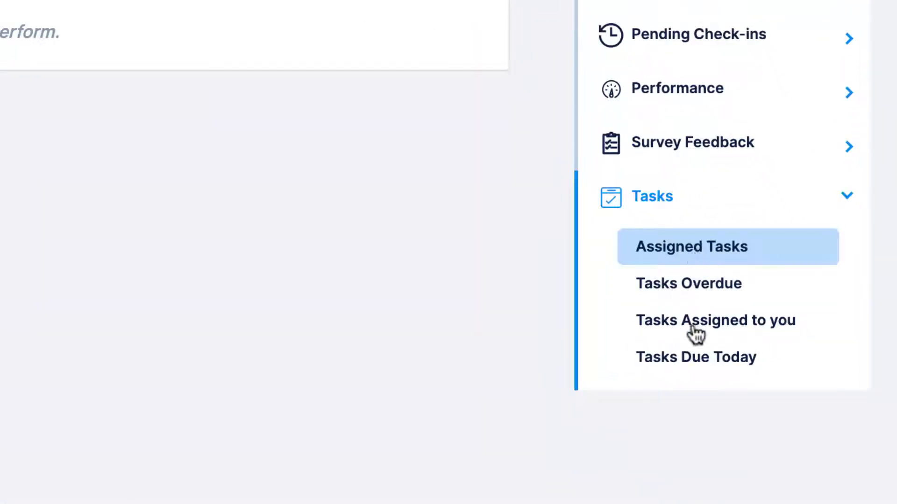
pyautogui.click(715, 320)
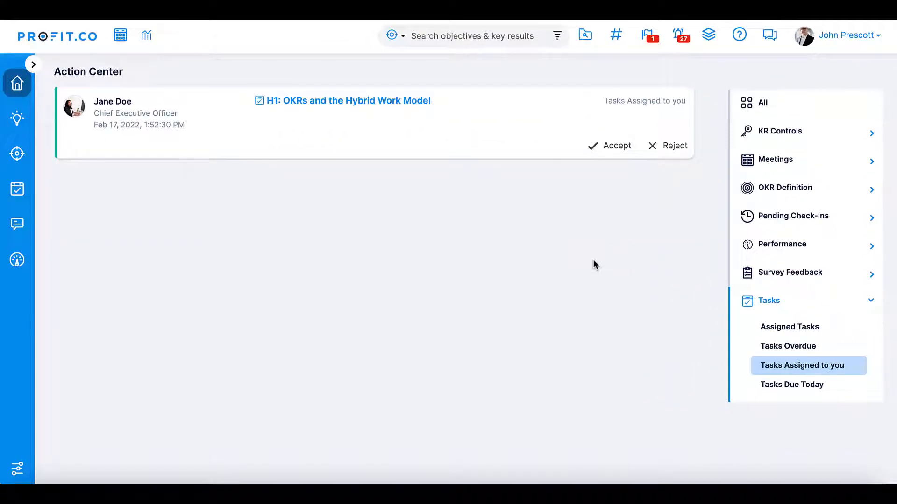
pyautogui.moveTo(749, 287)
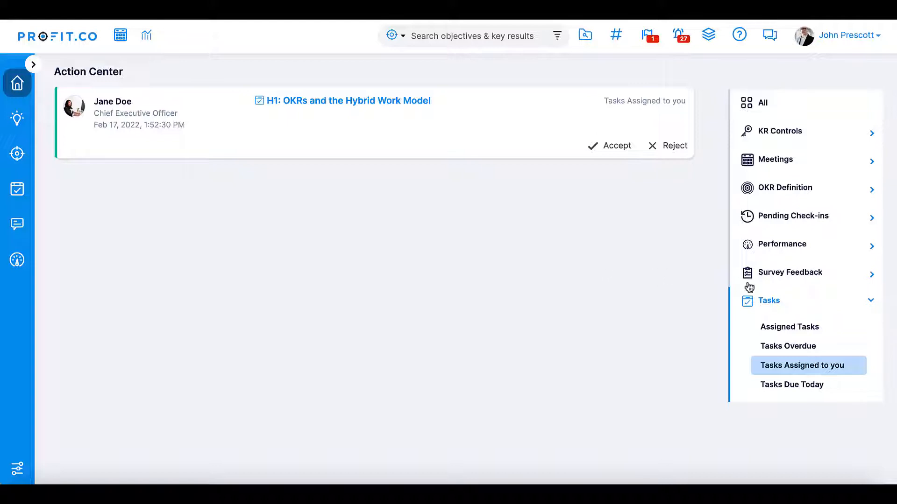
pyautogui.click(769, 301)
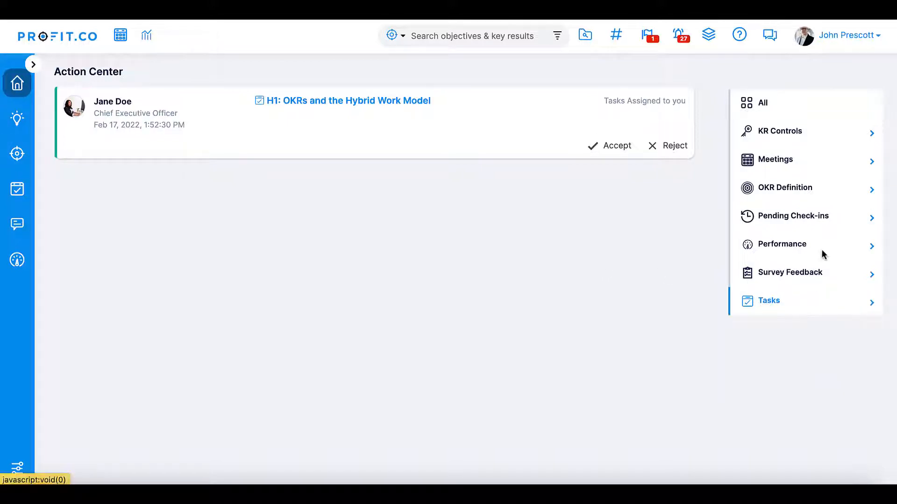
# Step: Open the Notifications page listing Jane Doe's mention and check-in updates
pyautogui.click(680, 35)
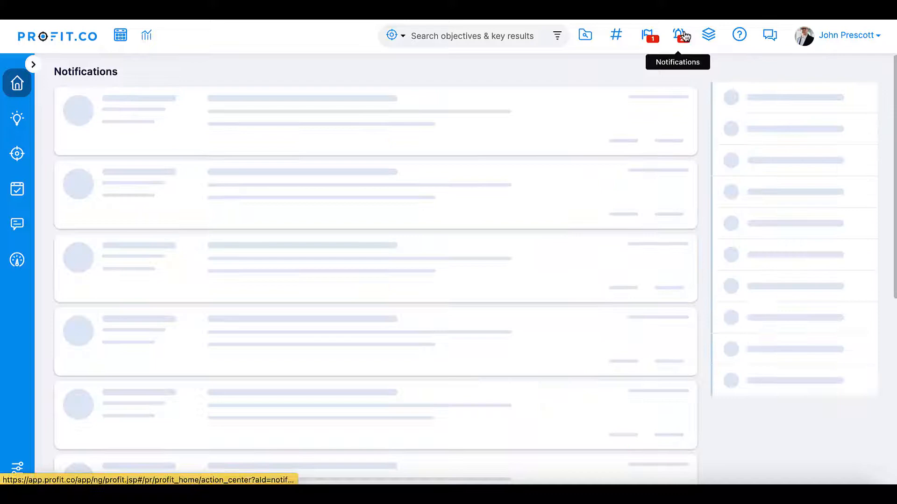
pyautogui.click(681, 35)
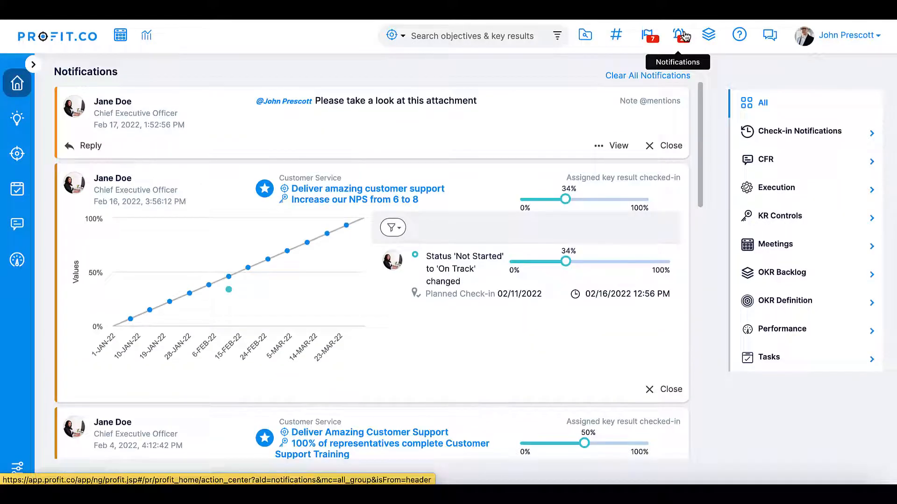
pyautogui.moveTo(831, 79)
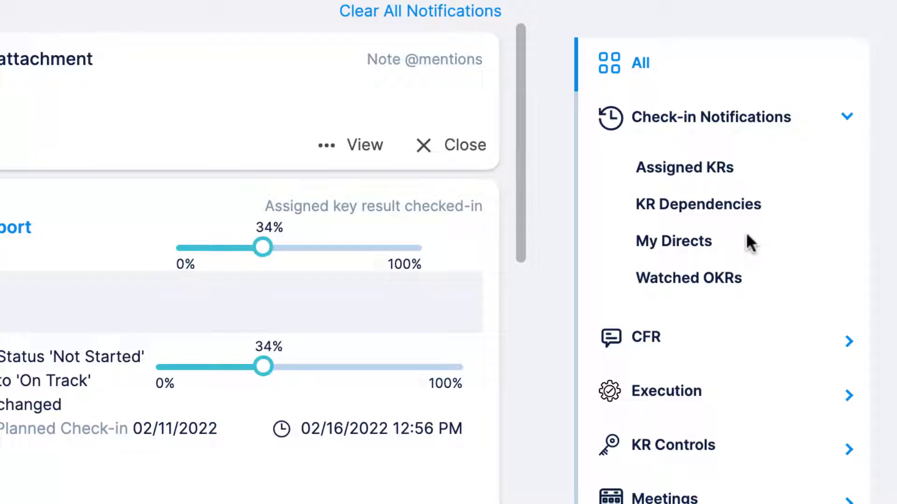
pyautogui.moveTo(747, 242)
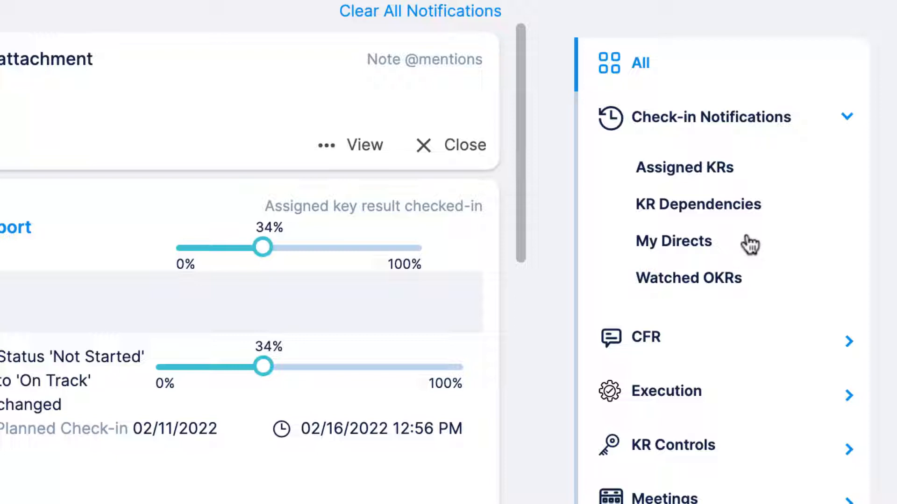
pyautogui.moveTo(696, 210)
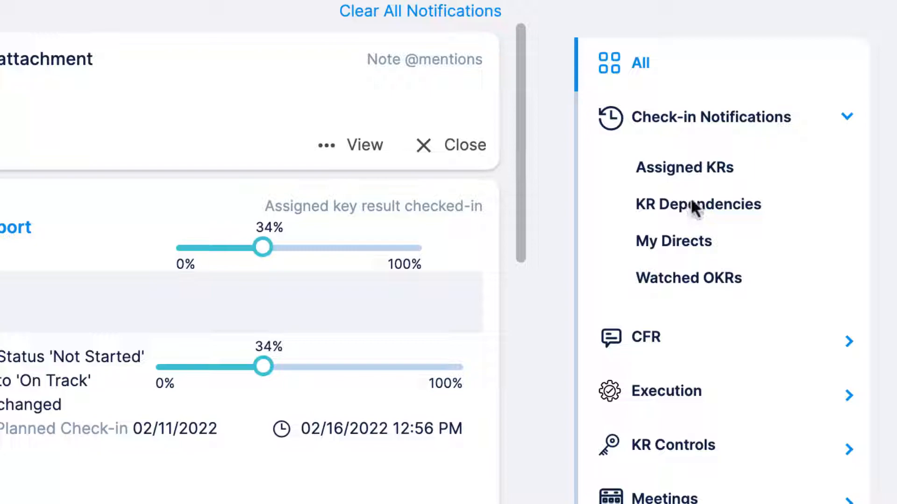
# Step: Filter to Assigned KRs and like Jane Doe's 04-Feb-2022 50% check-in
pyautogui.click(683, 167)
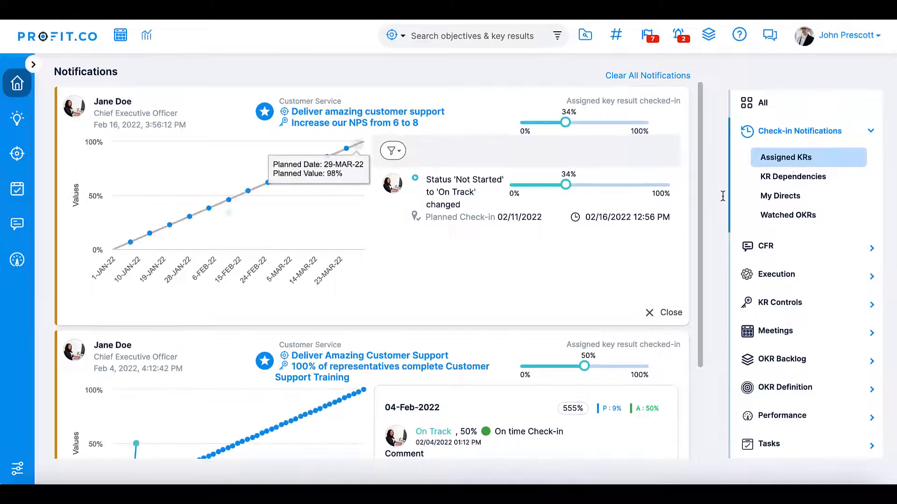
pyautogui.moveTo(617, 250)
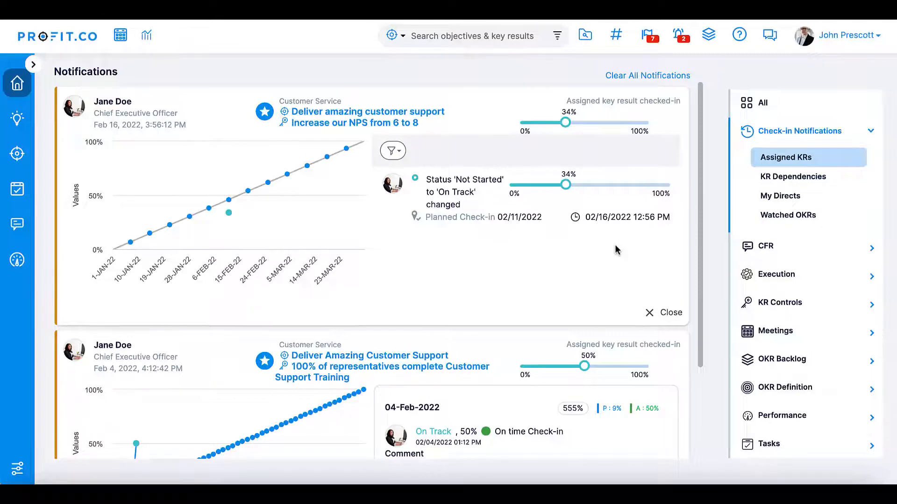
pyautogui.scroll(-3)
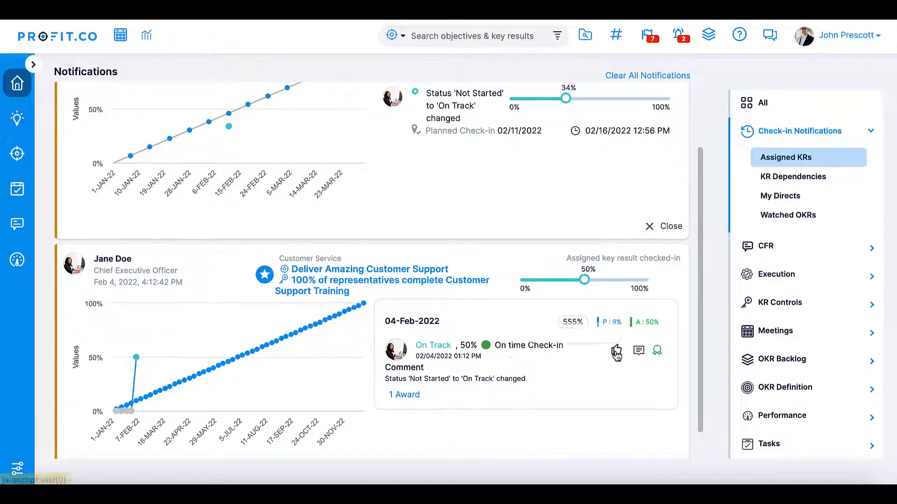
pyautogui.click(616, 351)
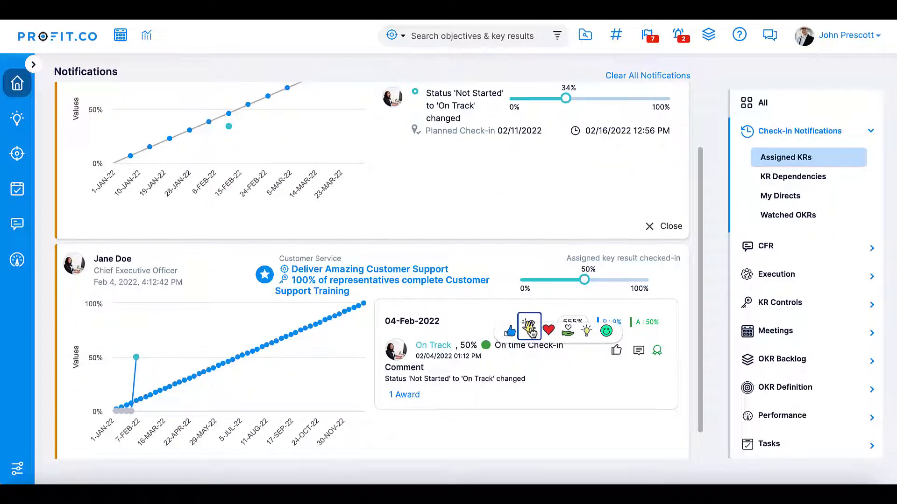
pyautogui.click(510, 329)
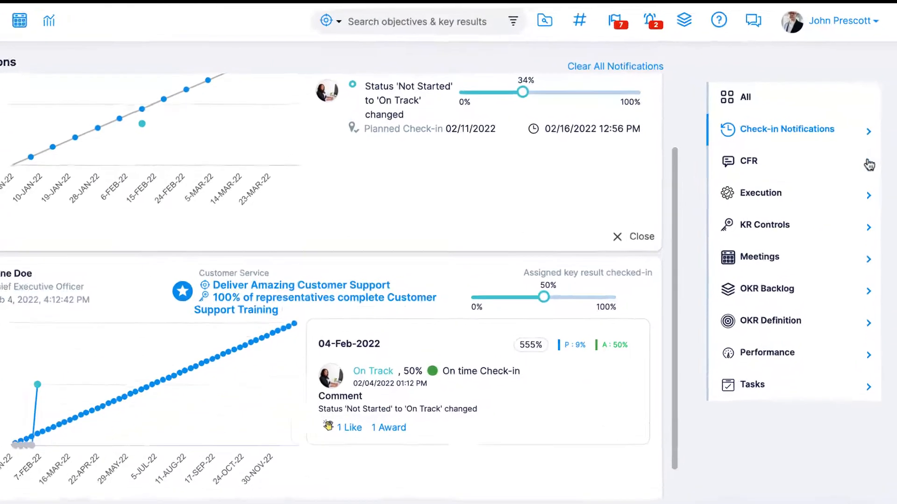
pyautogui.click(749, 161)
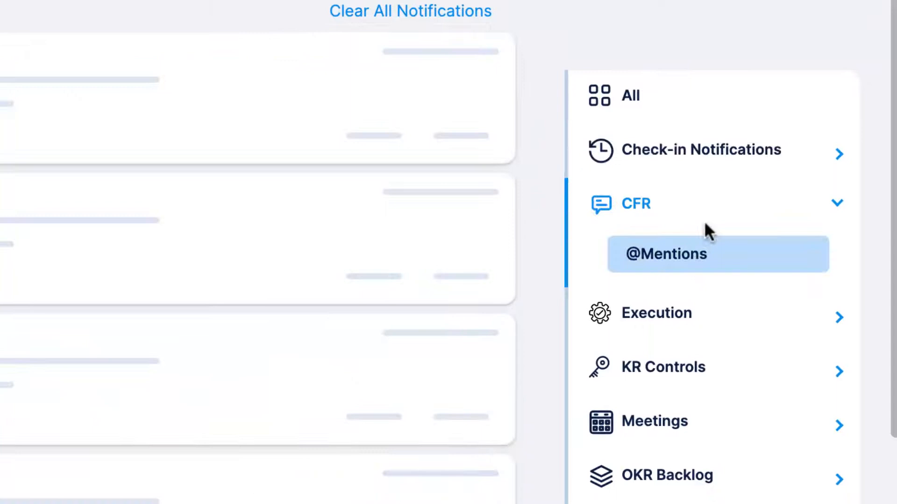
pyautogui.click(716, 254)
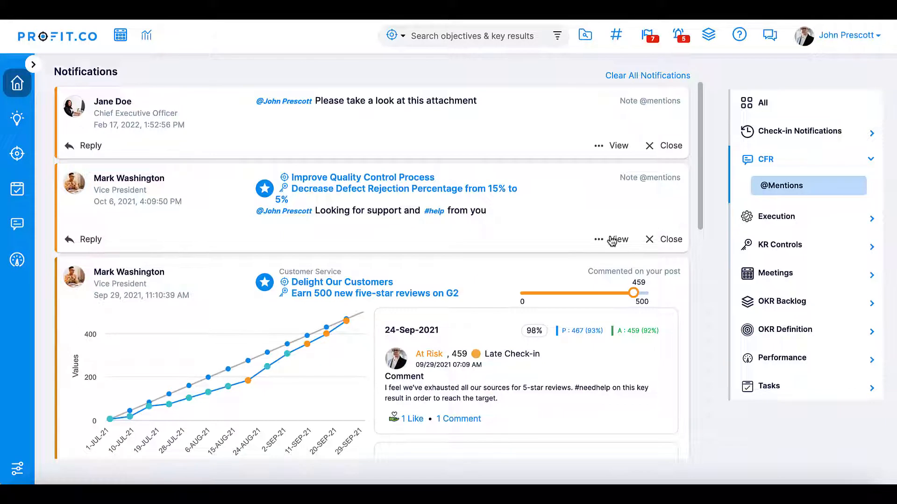
pyautogui.scroll(-3)
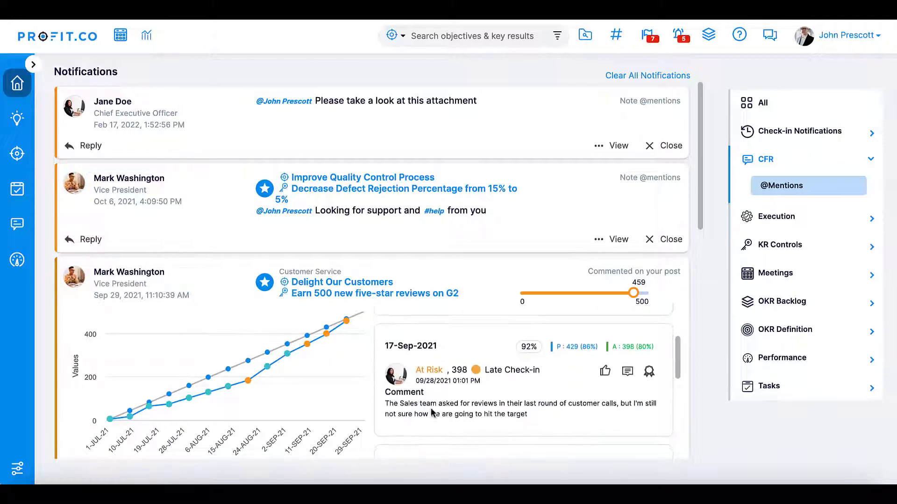
pyautogui.scroll(-3)
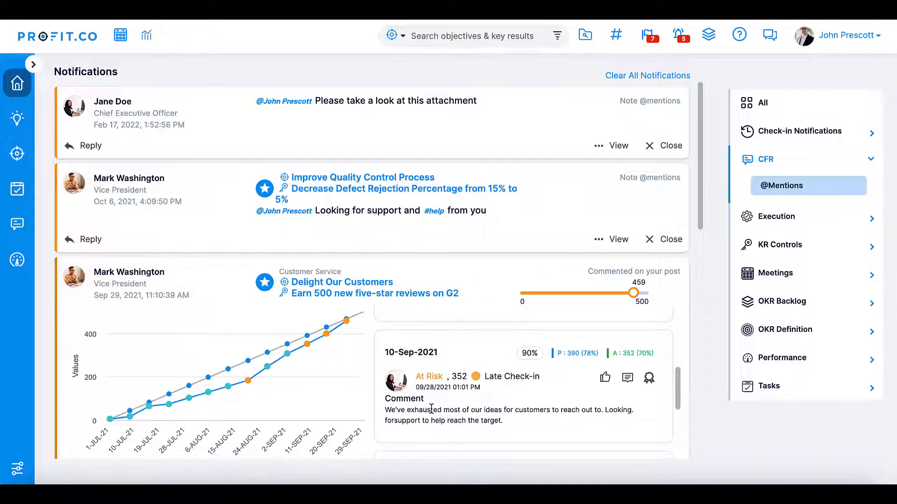
pyautogui.click(871, 159)
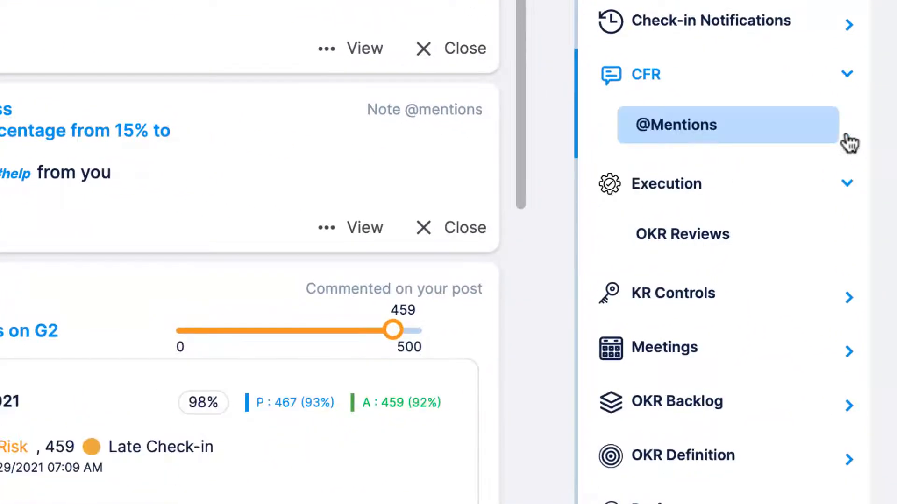
pyautogui.moveTo(721, 246)
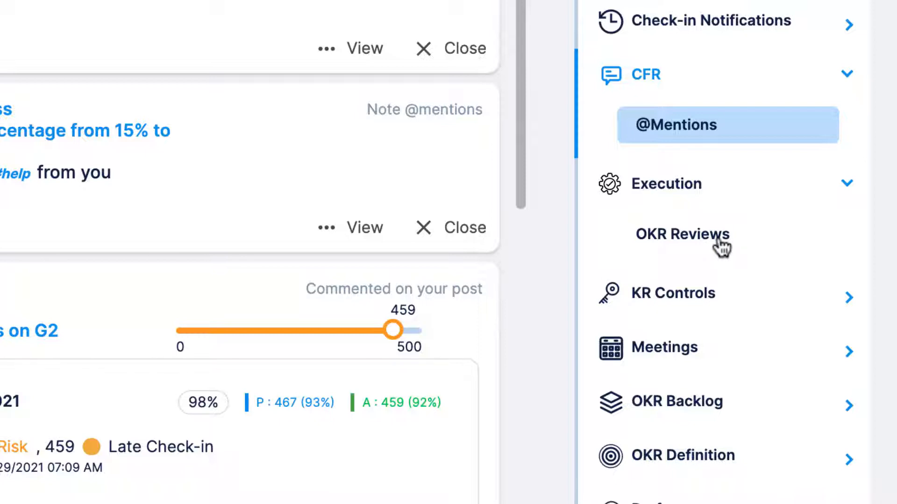
pyautogui.moveTo(723, 246)
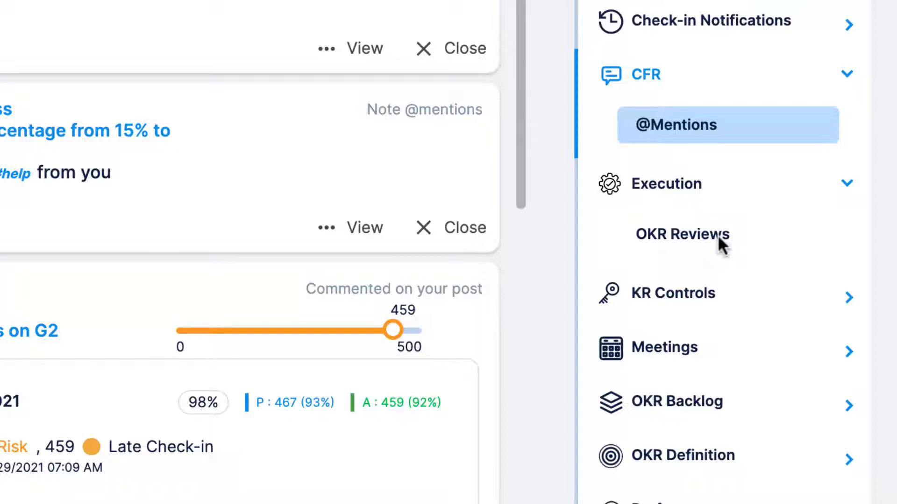
pyautogui.moveTo(724, 246)
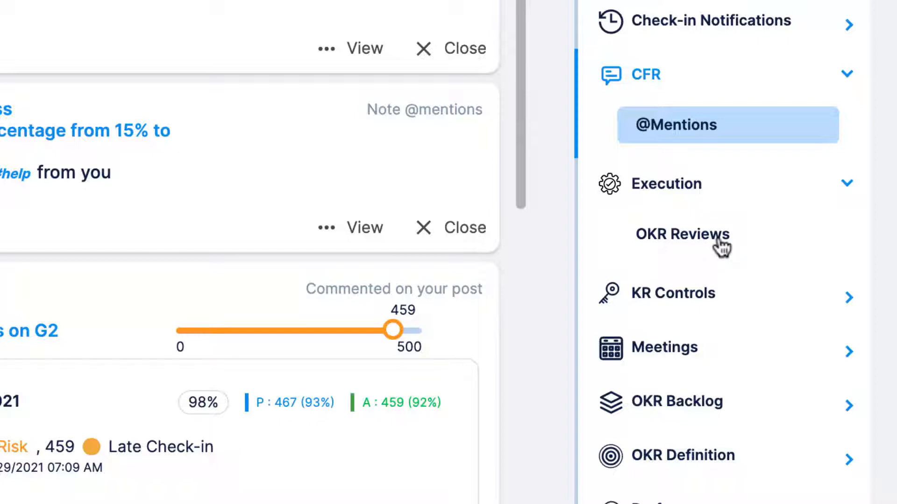
# Step: Collapse the expanded CFR and Execution filter categories
pyautogui.click(665, 184)
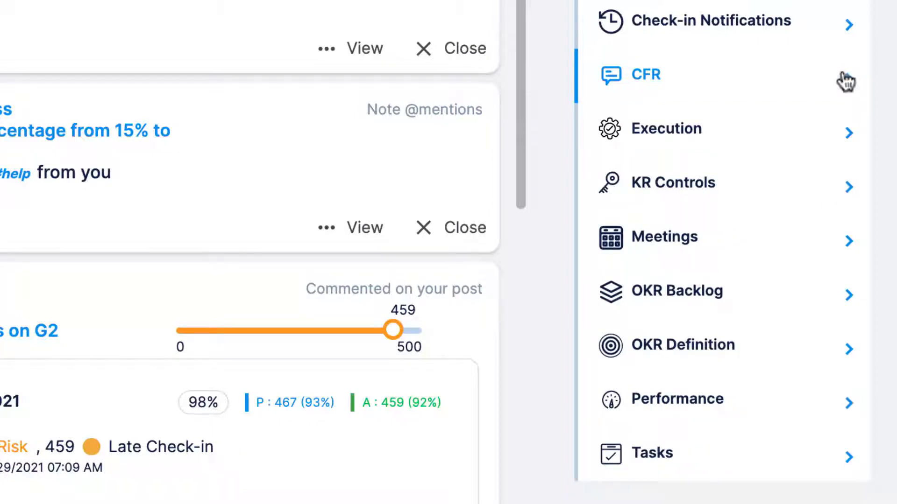
pyautogui.moveTo(852, 197)
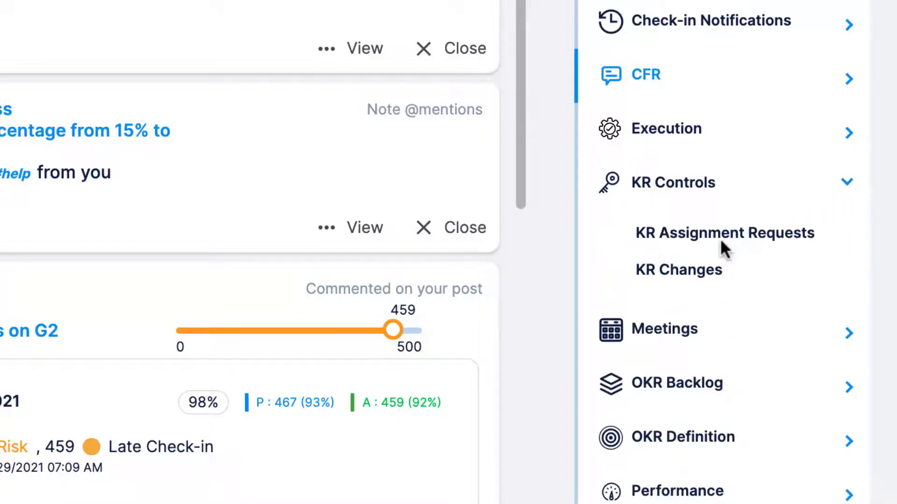
# Step: Filter notifications to KR Changes, then collapse the KR Controls category
pyautogui.click(678, 270)
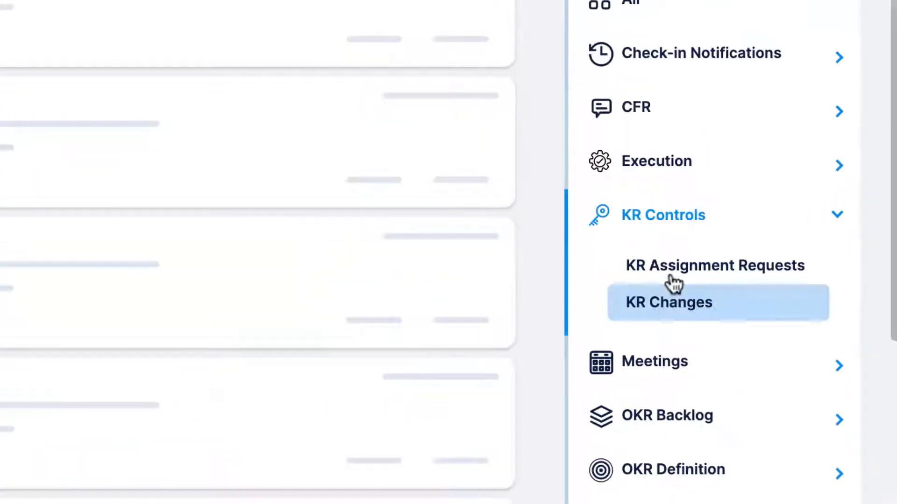
pyautogui.click(667, 302)
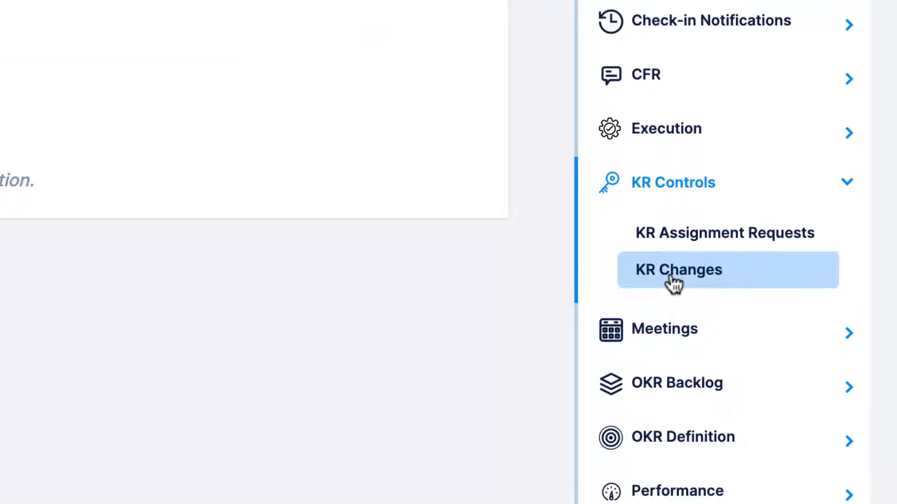
pyautogui.moveTo(853, 195)
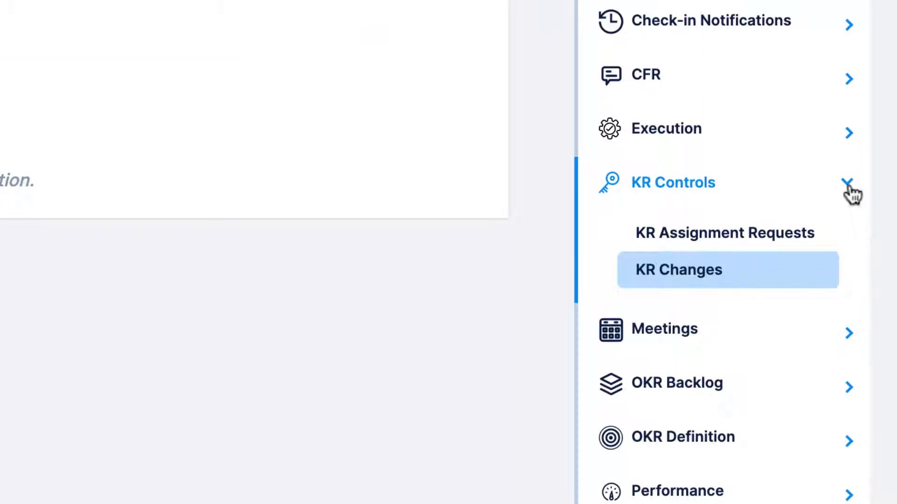
pyautogui.click(851, 182)
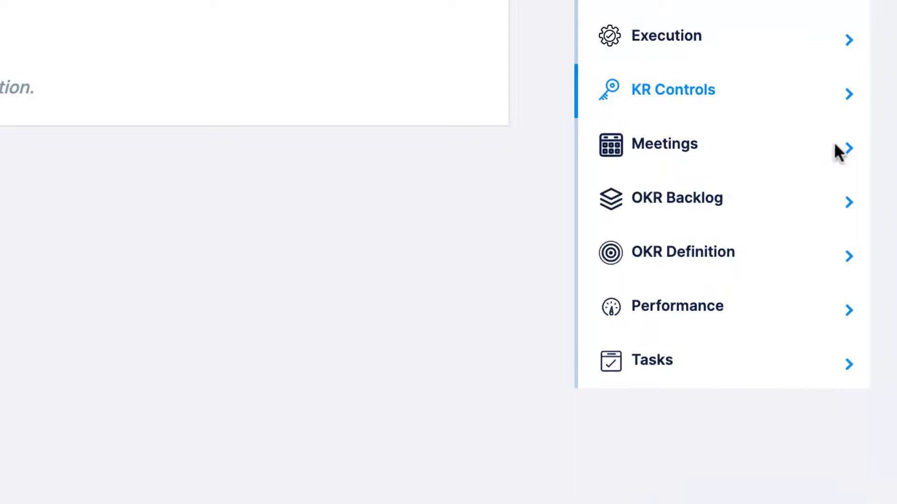
# Step: Filter notifications to OKR Backlog, then Lock/Unlock Requests, and expand the Performance category
pyautogui.click(675, 198)
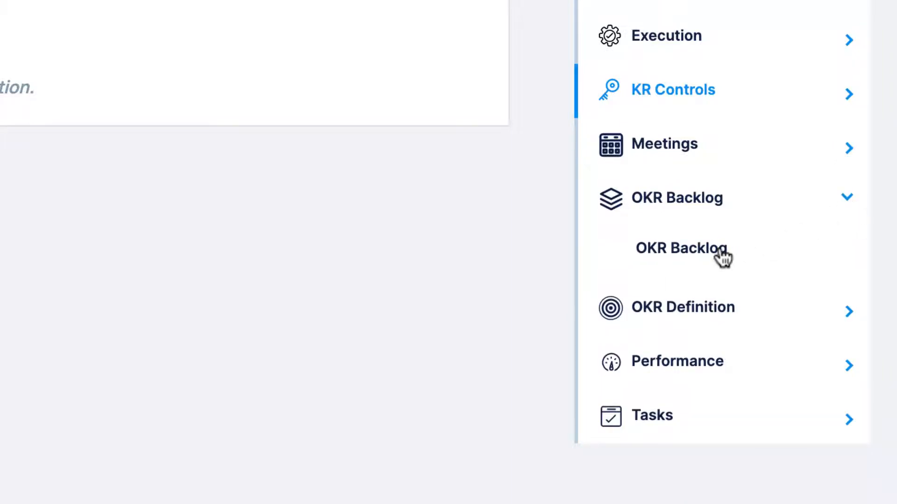
pyautogui.click(681, 248)
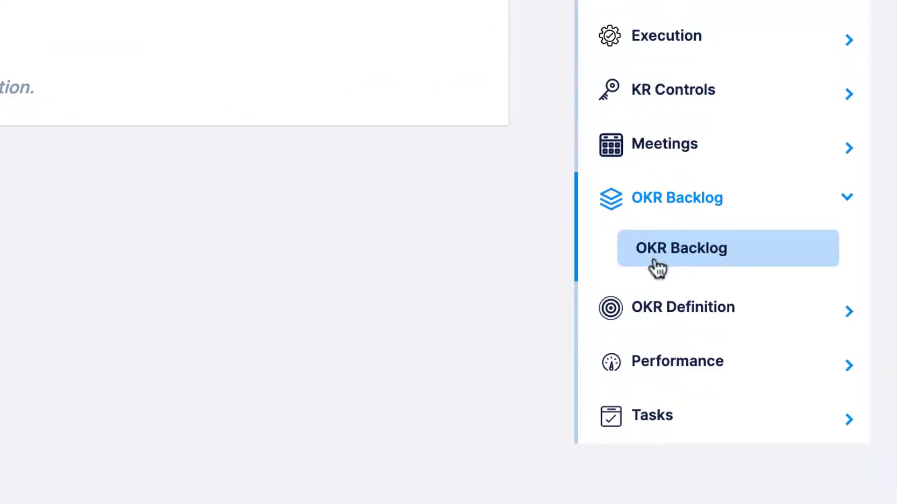
pyautogui.moveTo(589, 278)
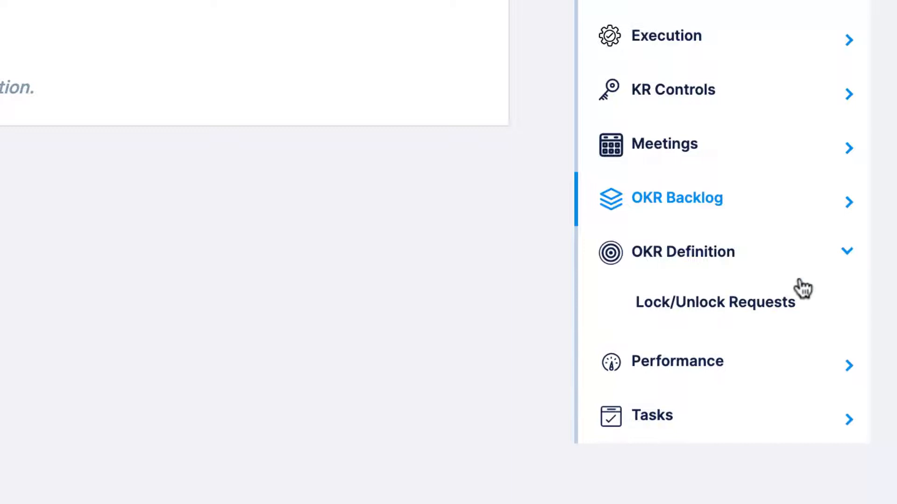
pyautogui.click(715, 302)
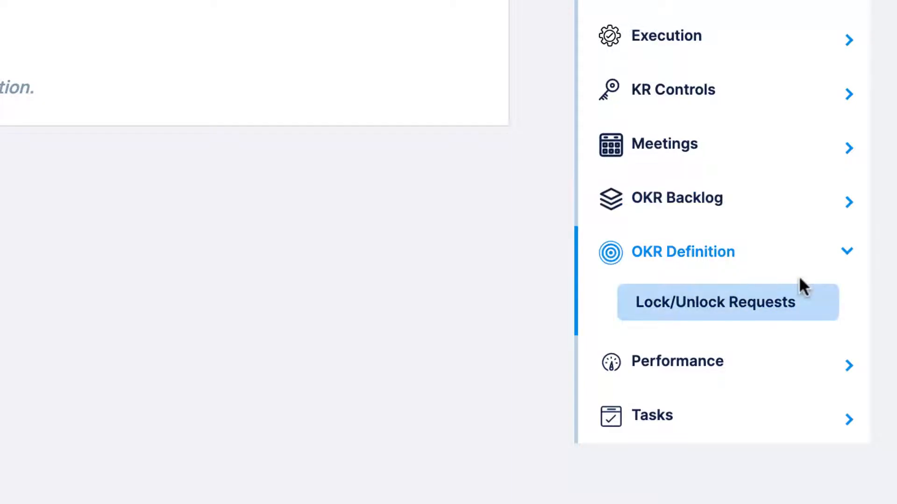
pyautogui.click(677, 361)
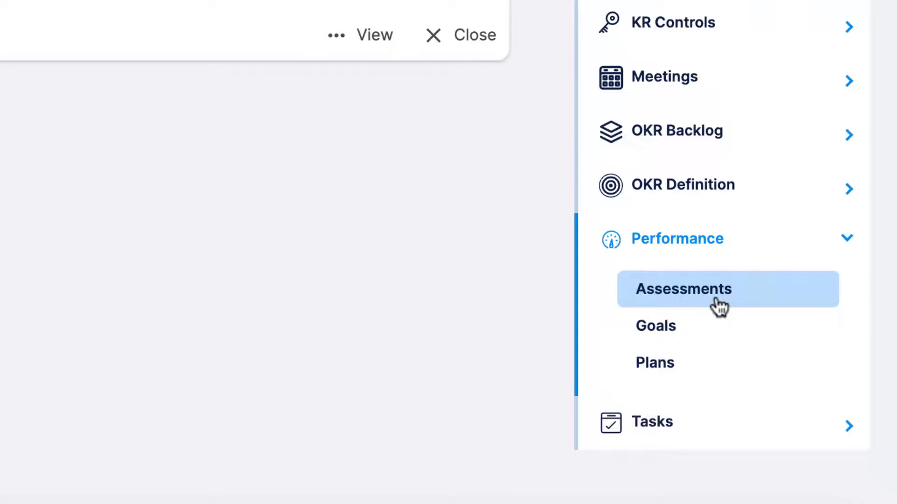
pyautogui.moveTo(675, 348)
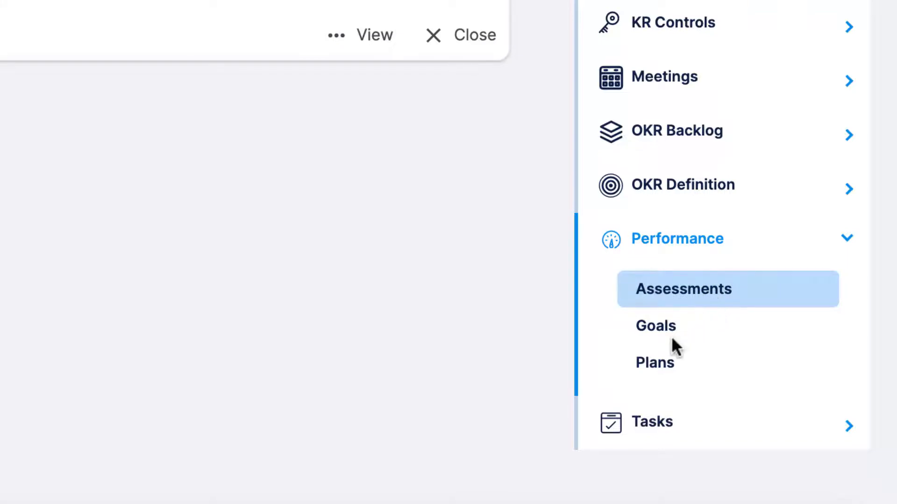
# Step: Show Performance Goals notifications like approved and rejected goals, then collapse Performance
pyautogui.click(655, 326)
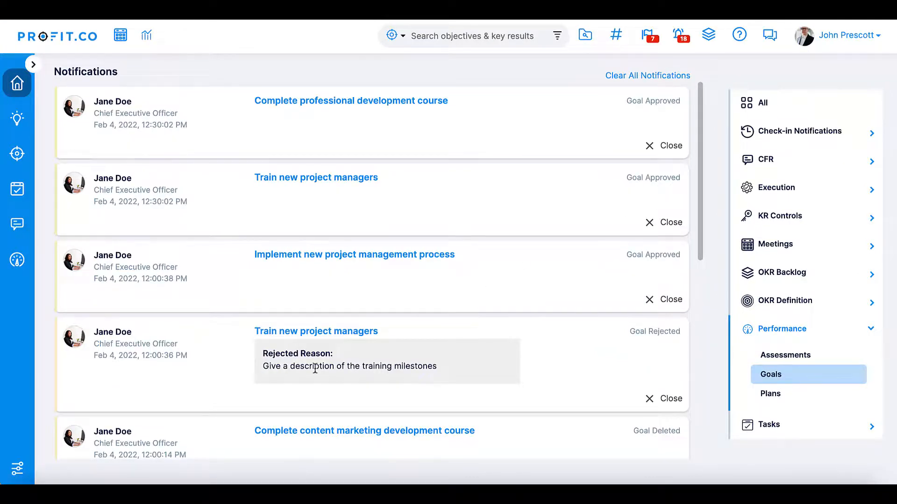
pyautogui.moveTo(617, 399)
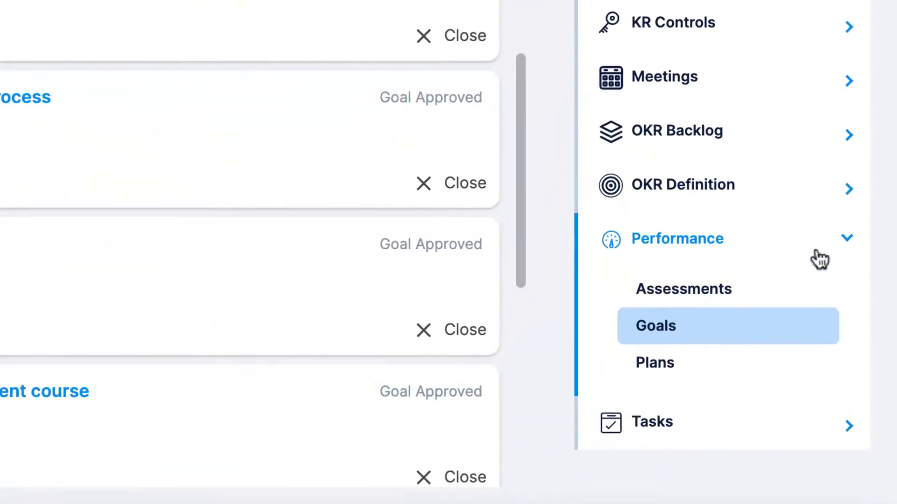
pyautogui.click(650, 422)
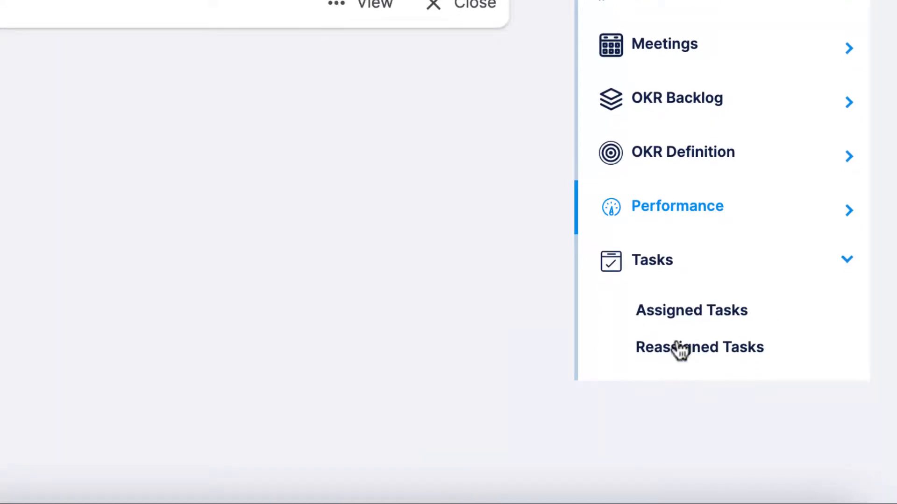
pyautogui.moveTo(681, 349)
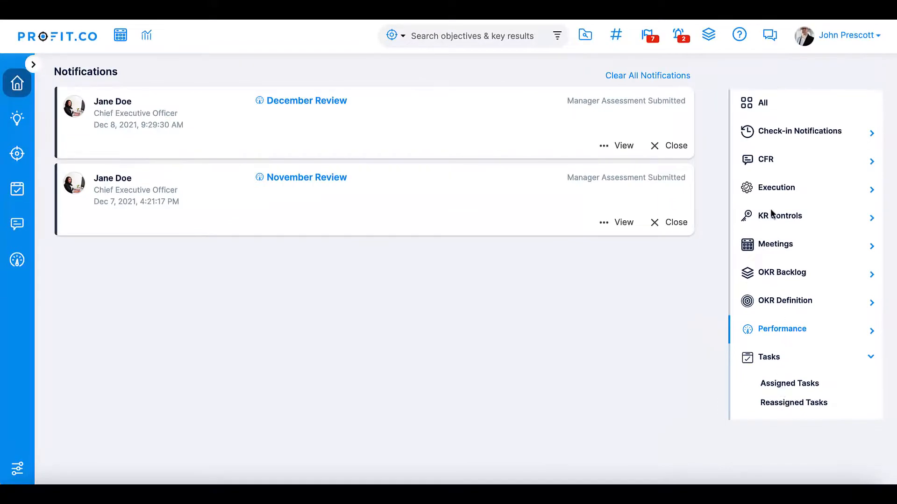
# Step: Switch the notification filter back to All
pyautogui.click(761, 102)
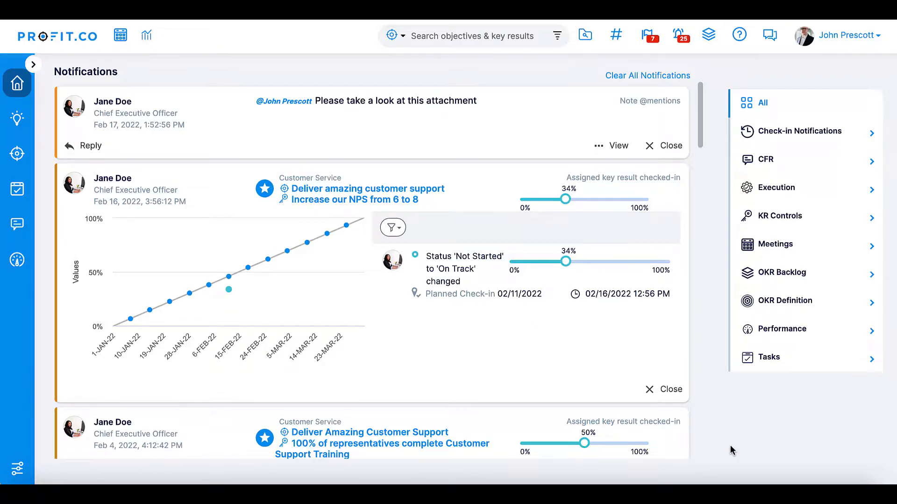
pyautogui.moveTo(739, 34)
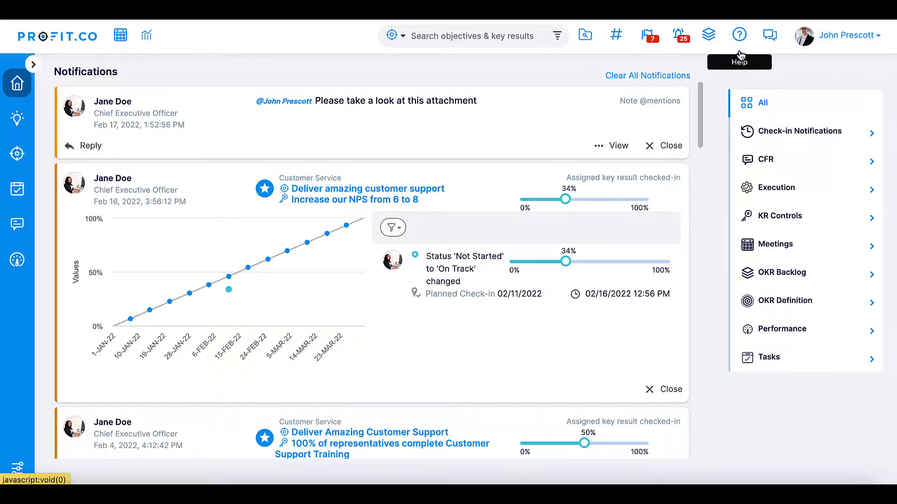
pyautogui.moveTo(769, 35)
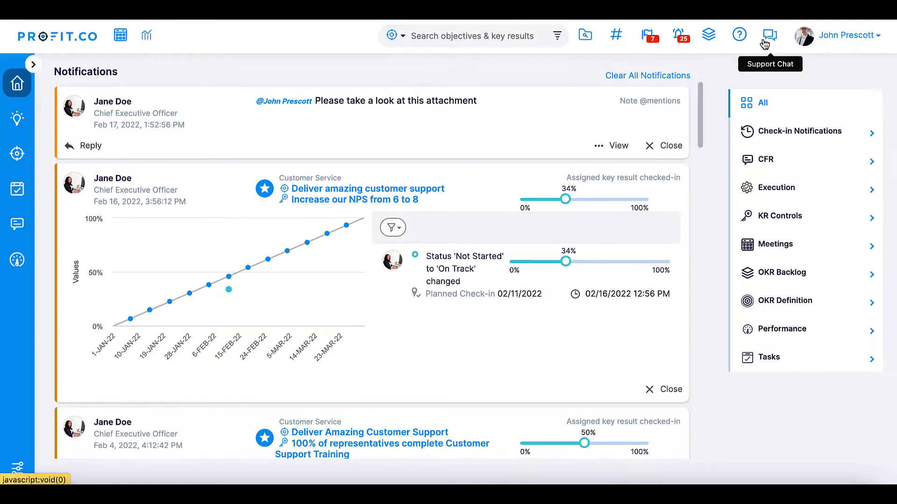
# Step: Open the Support Chat window from the top bar
pyautogui.click(767, 35)
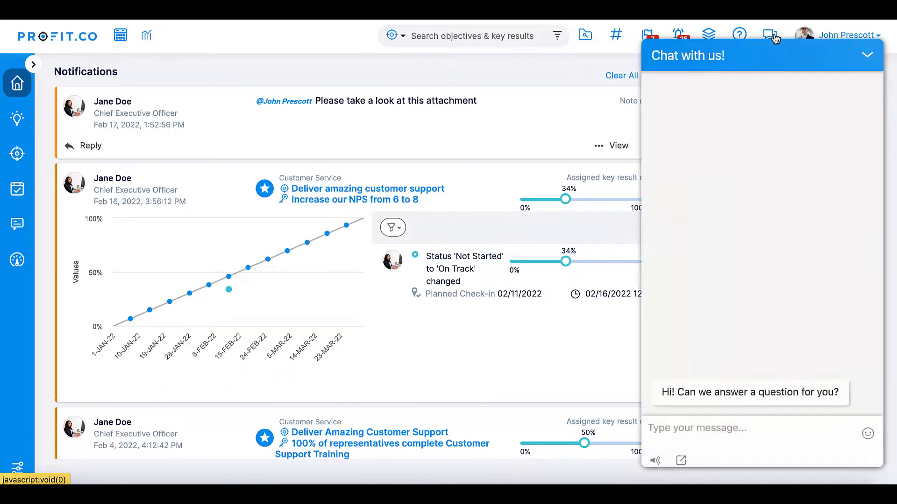